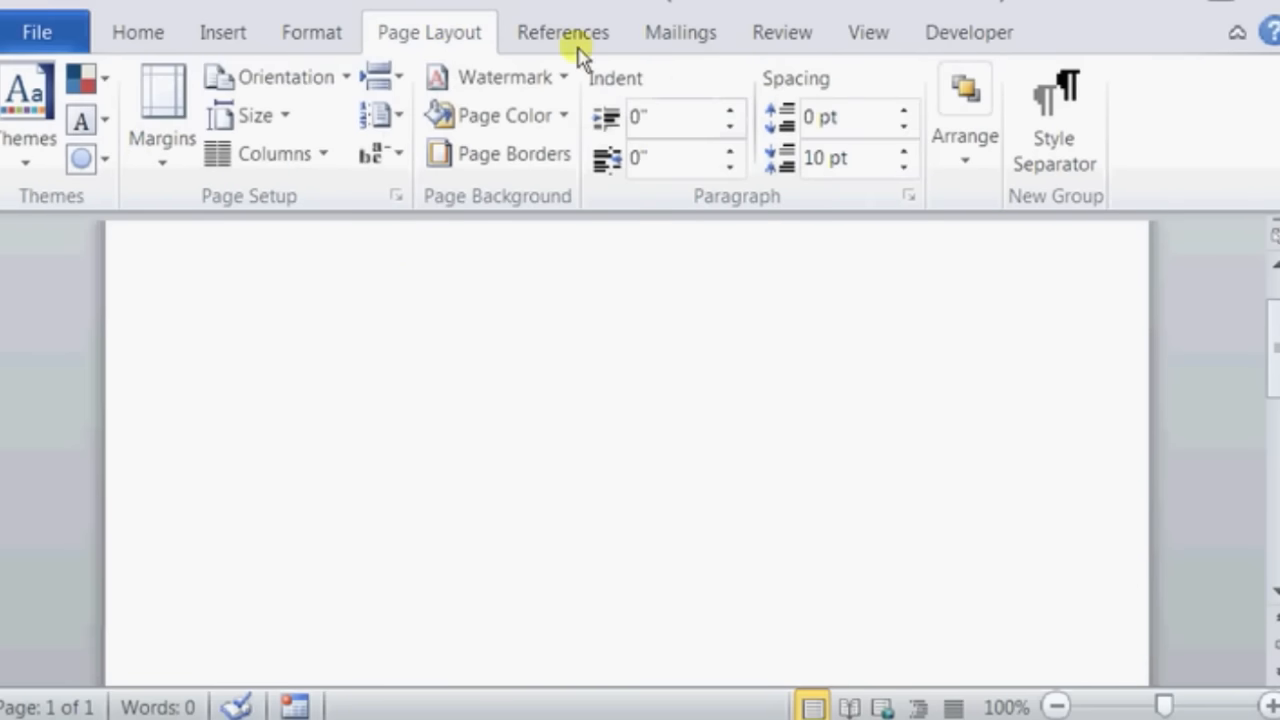
{"action": "mouse_move", "coordinate": [430, 264]}
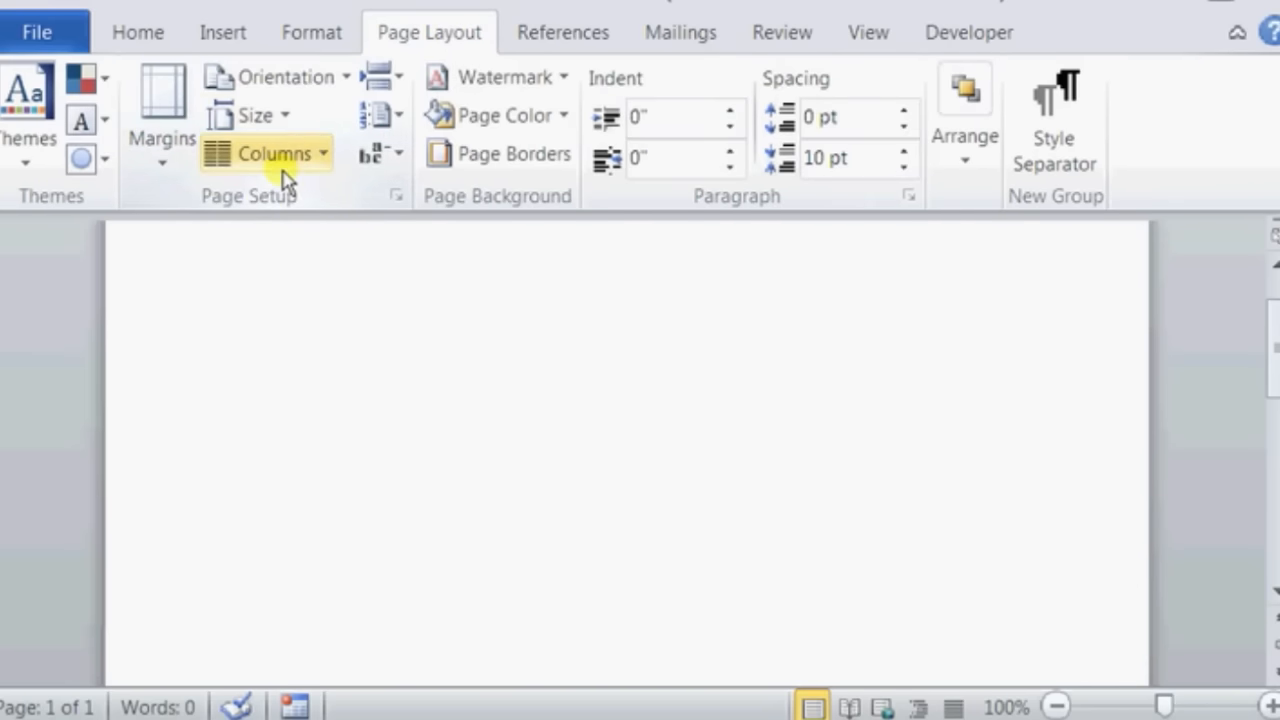
Show the preset paper-size gallery and scroll to the larger sizes (US B, A3, Super B).
{"action": "left_click", "coordinate": [256, 114]}
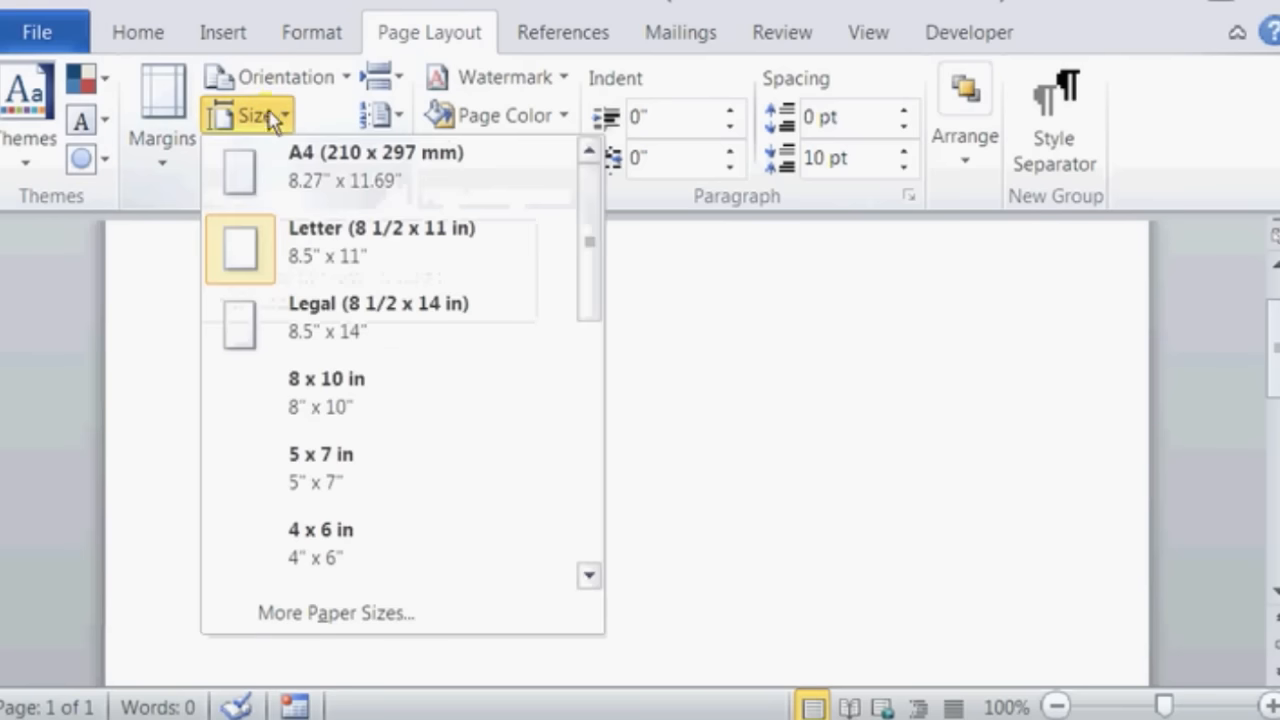
{"action": "mouse_move", "coordinate": [376, 388]}
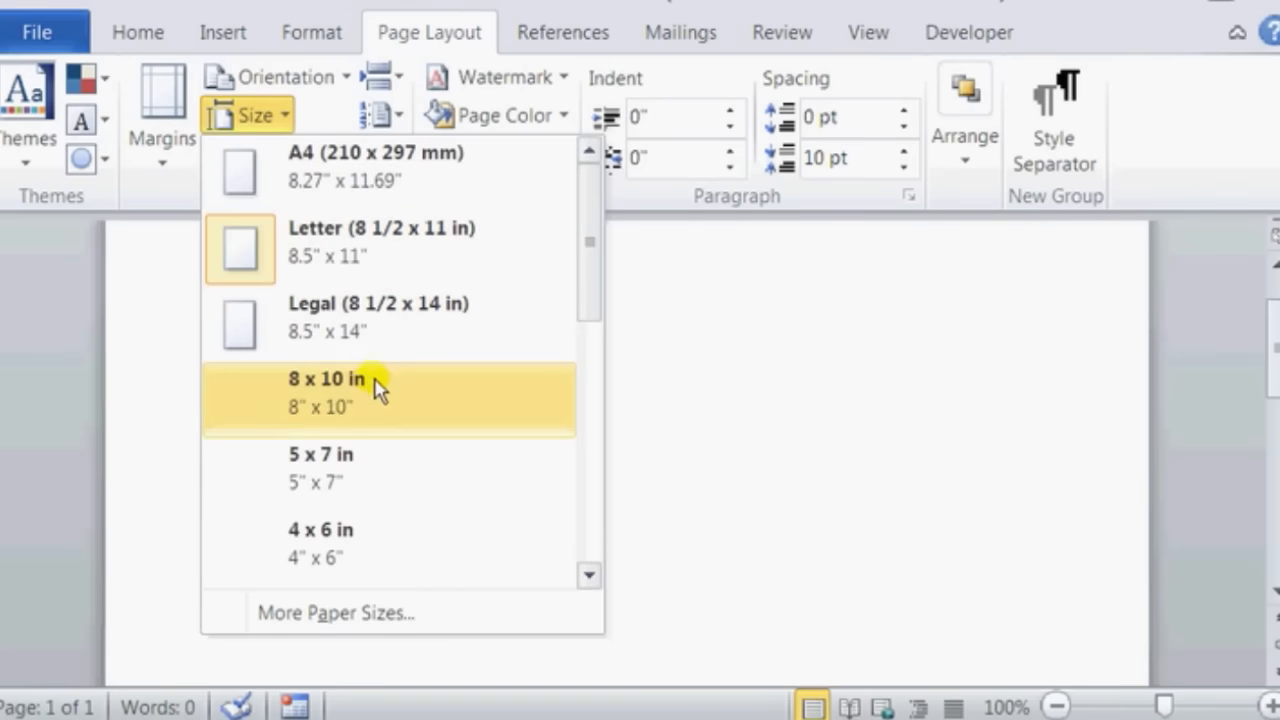
{"action": "scroll", "scroll_direction": "down", "scroll_amount": 3}
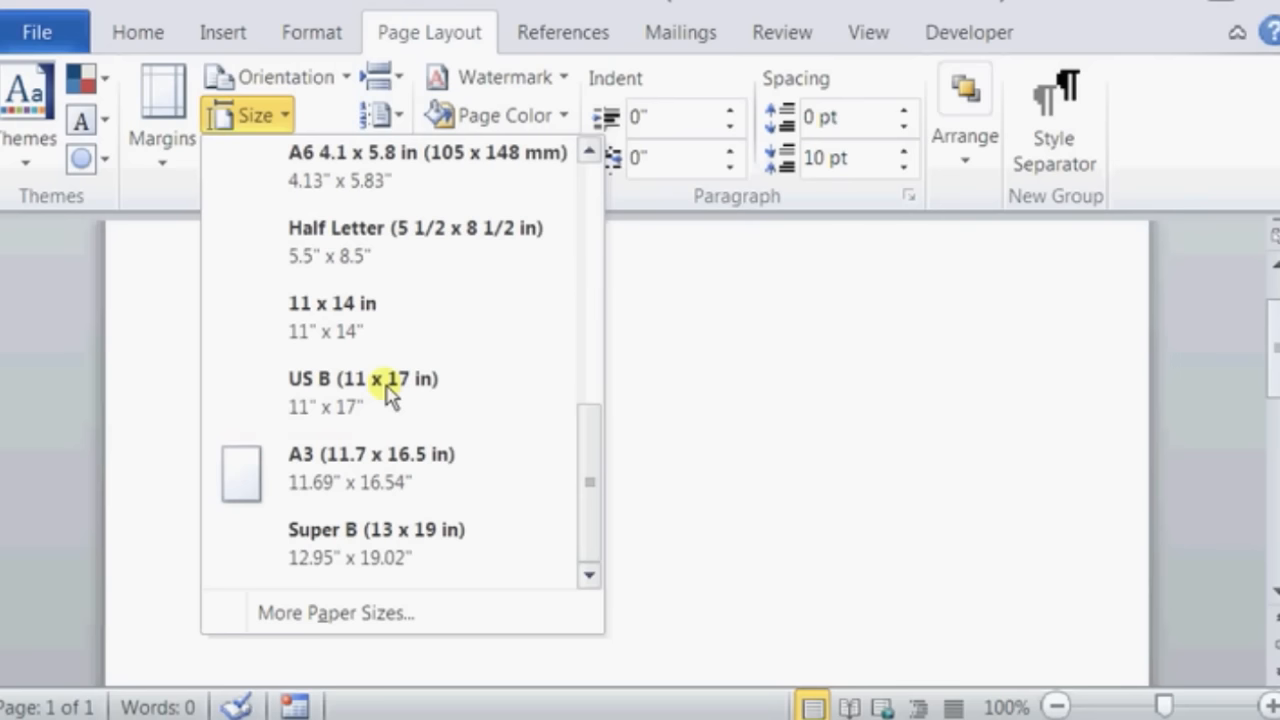
{"action": "mouse_move", "coordinate": [368, 428]}
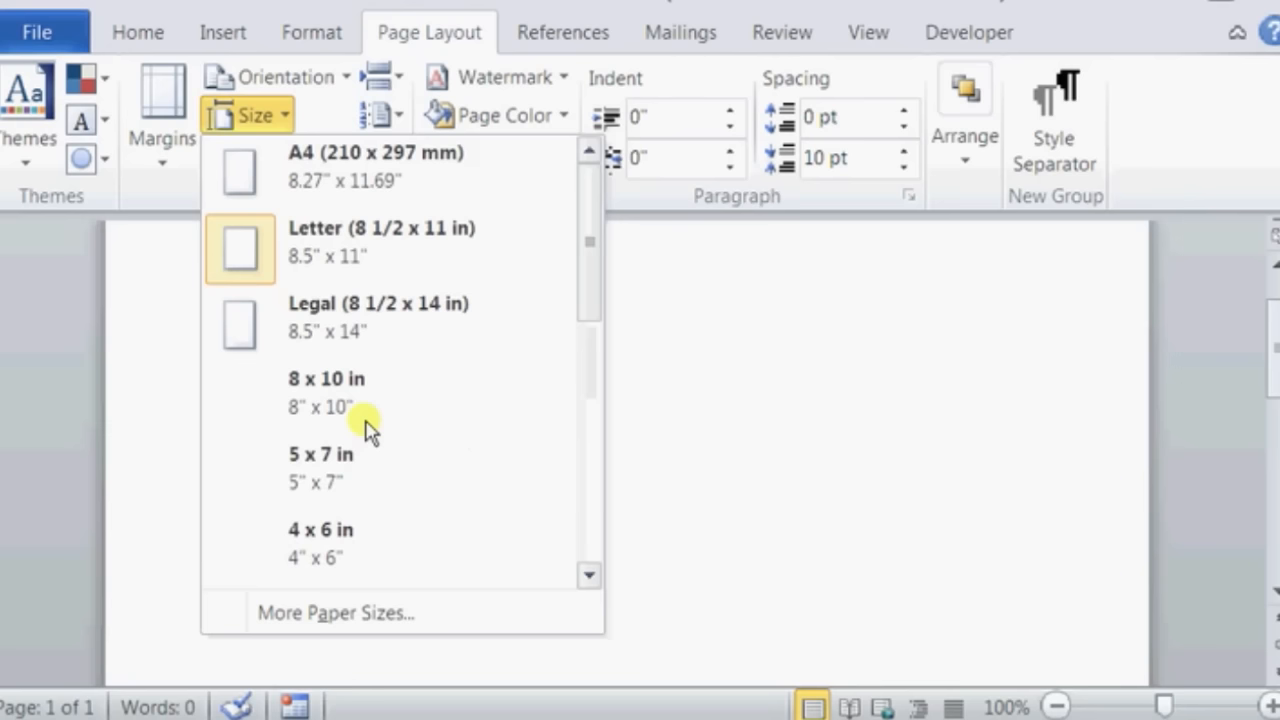
In More Paper Sizes, set the page width to 3" and height to 5".
{"action": "left_click", "coordinate": [340, 612]}
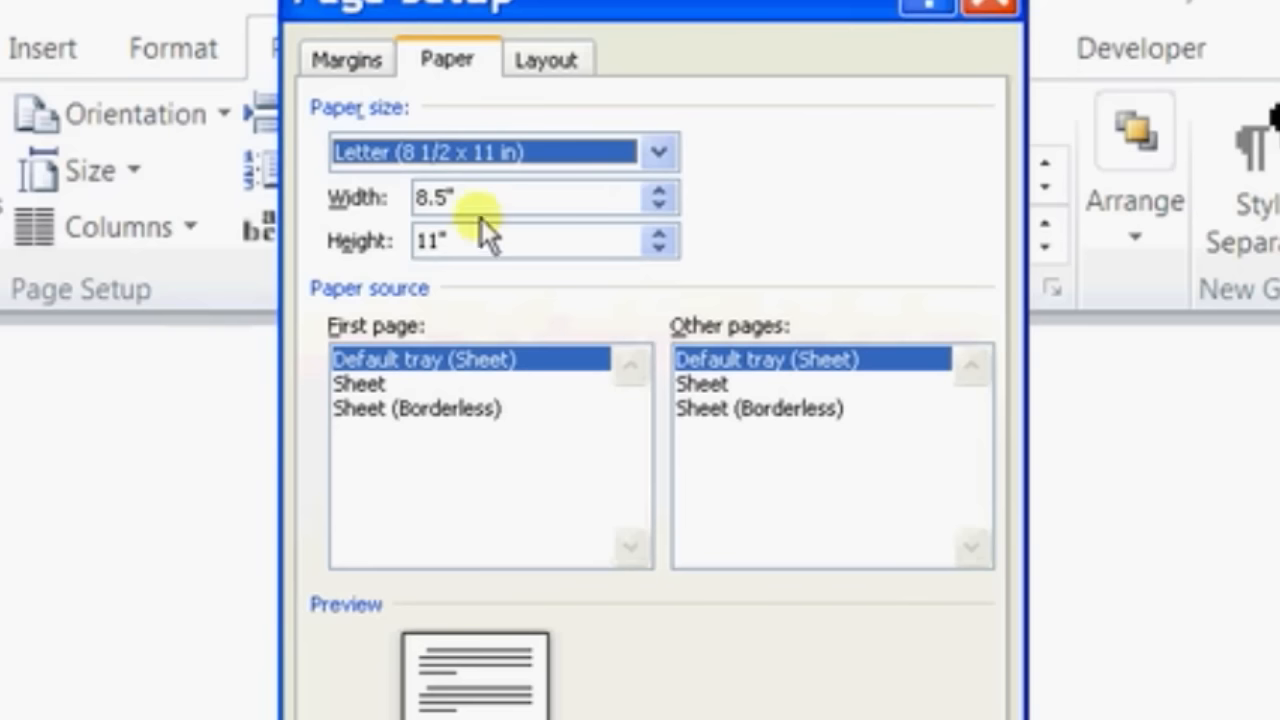
{"action": "left_click", "coordinate": [478, 198]}
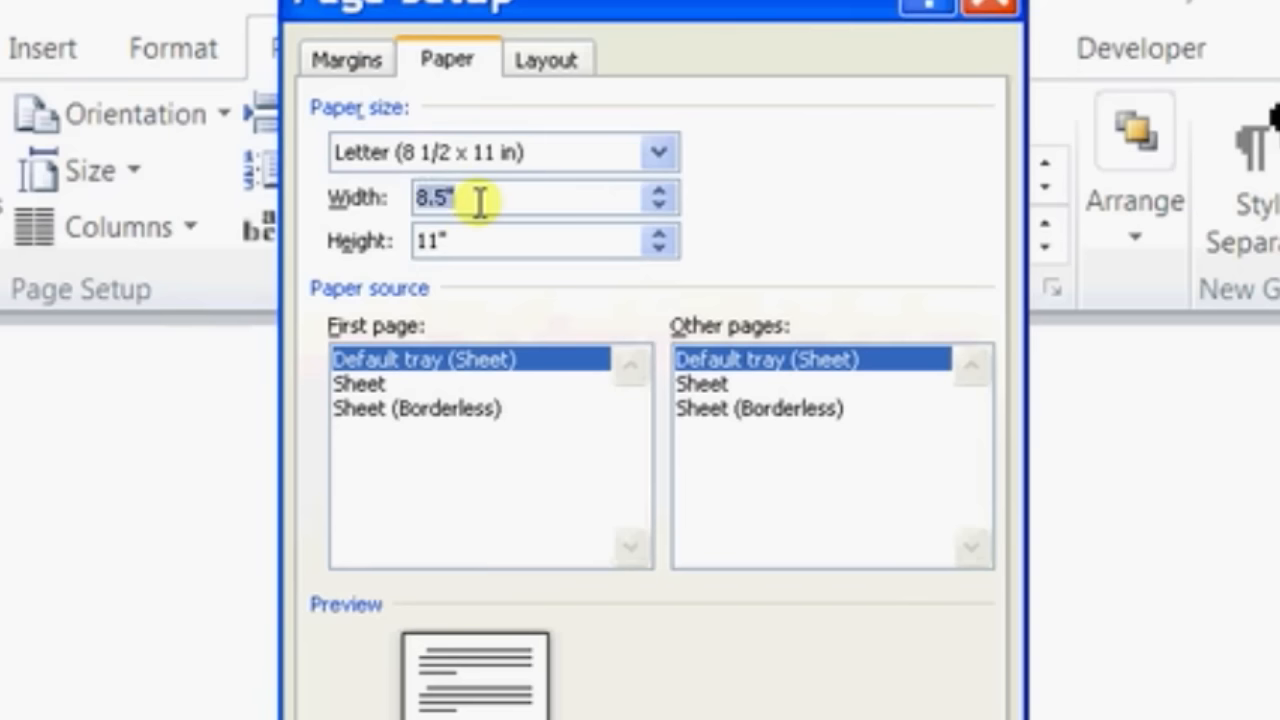
{"action": "mouse_move", "coordinate": [500, 316]}
{"action": "type", "text": "3"}
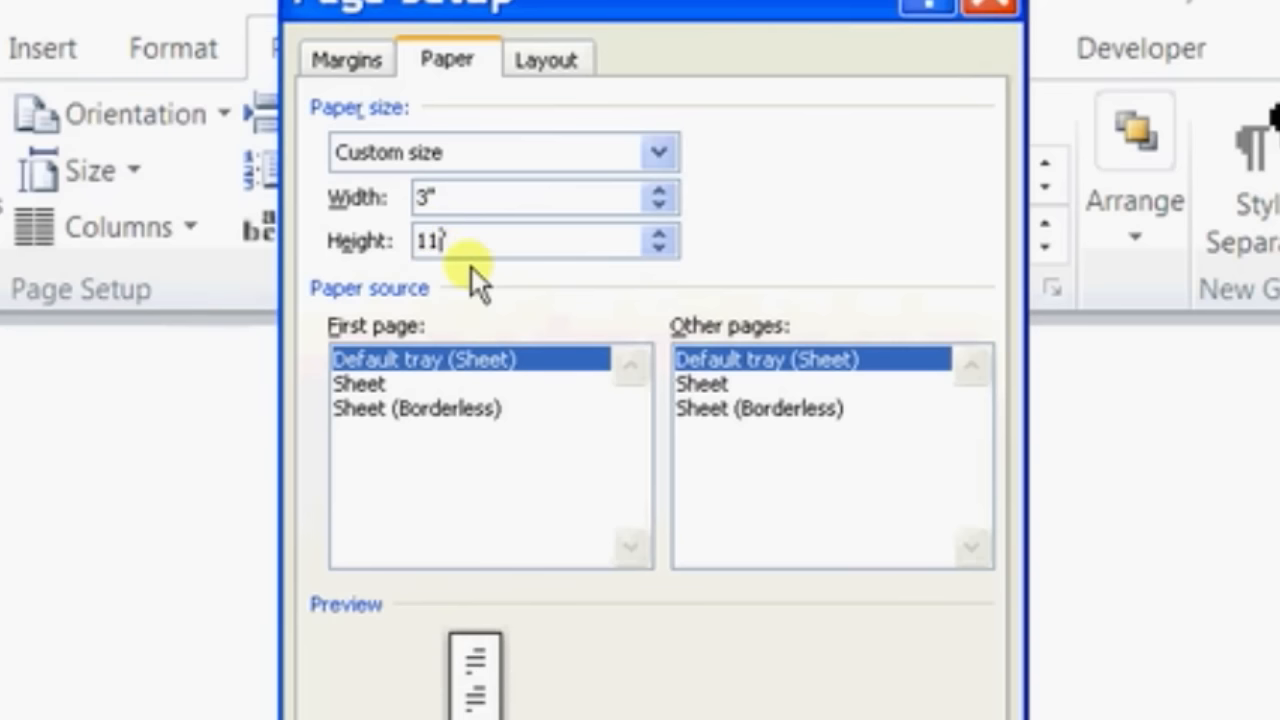
{"action": "type", "text": "5\""}
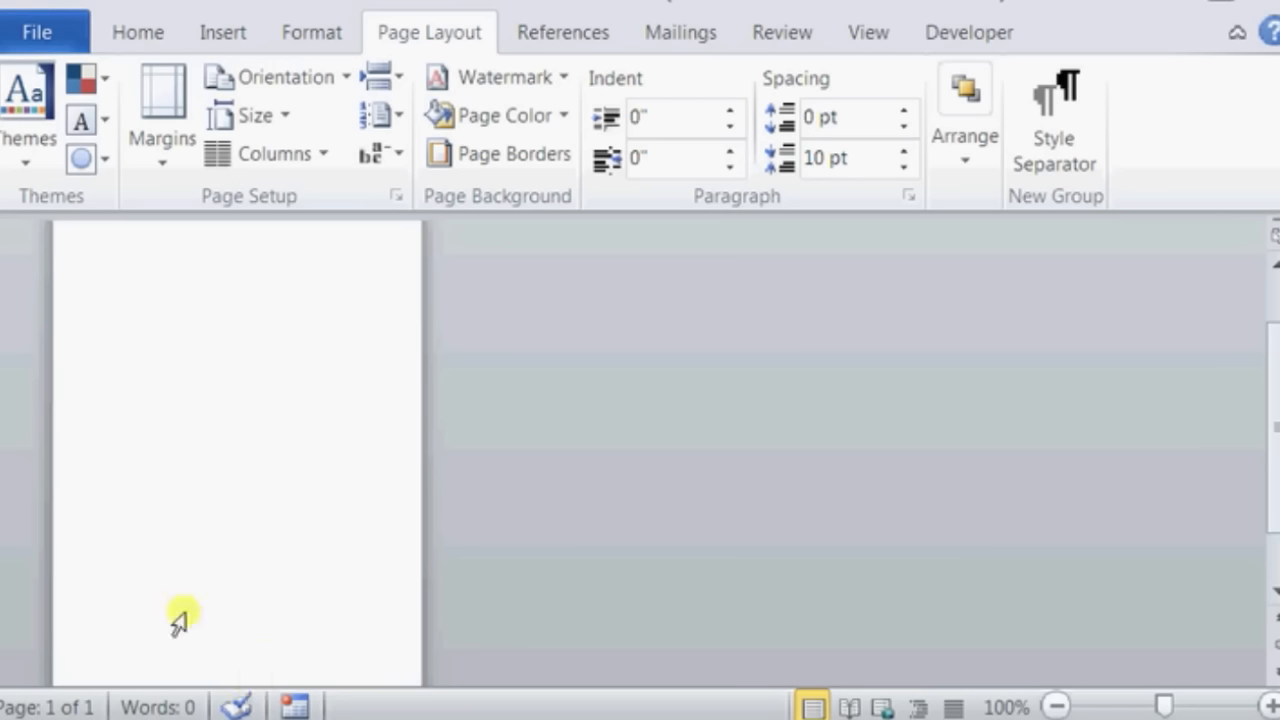
{"action": "mouse_move", "coordinate": [196, 258]}
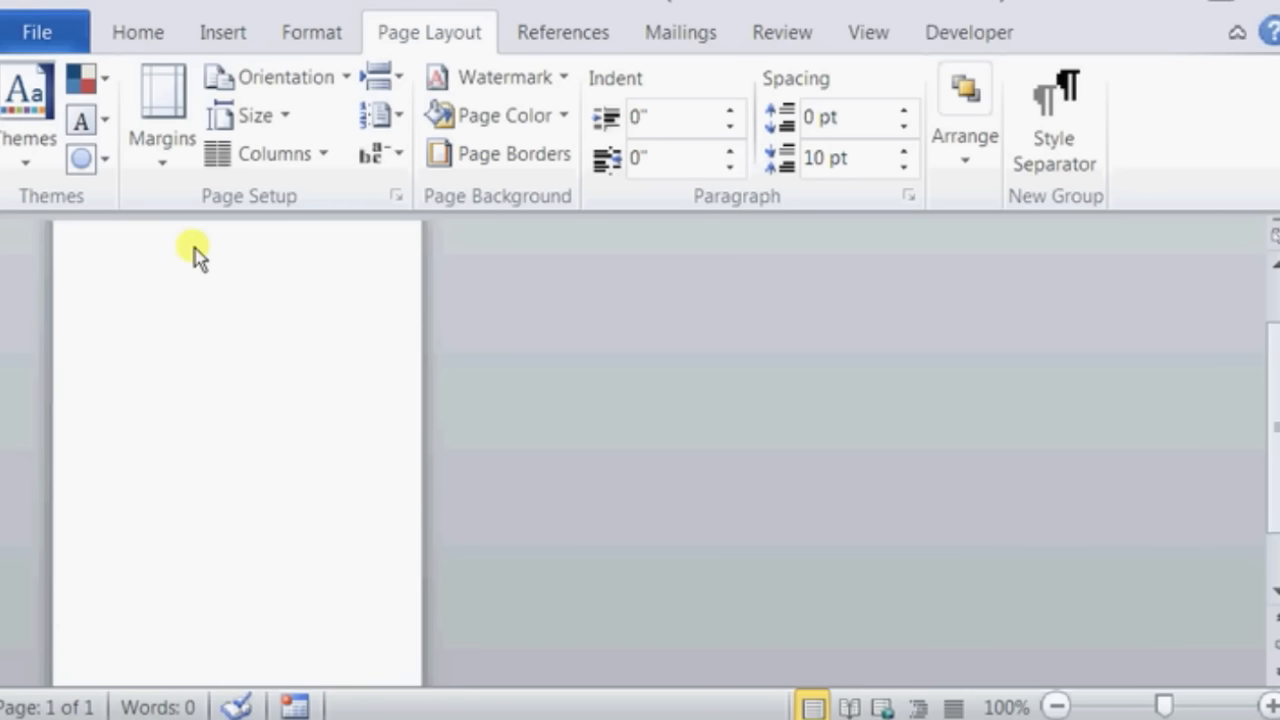
Enter "This is a", "3"x5"" and "CARD" on three lines, fixing a typo.
{"action": "type", "text": "This is a"}
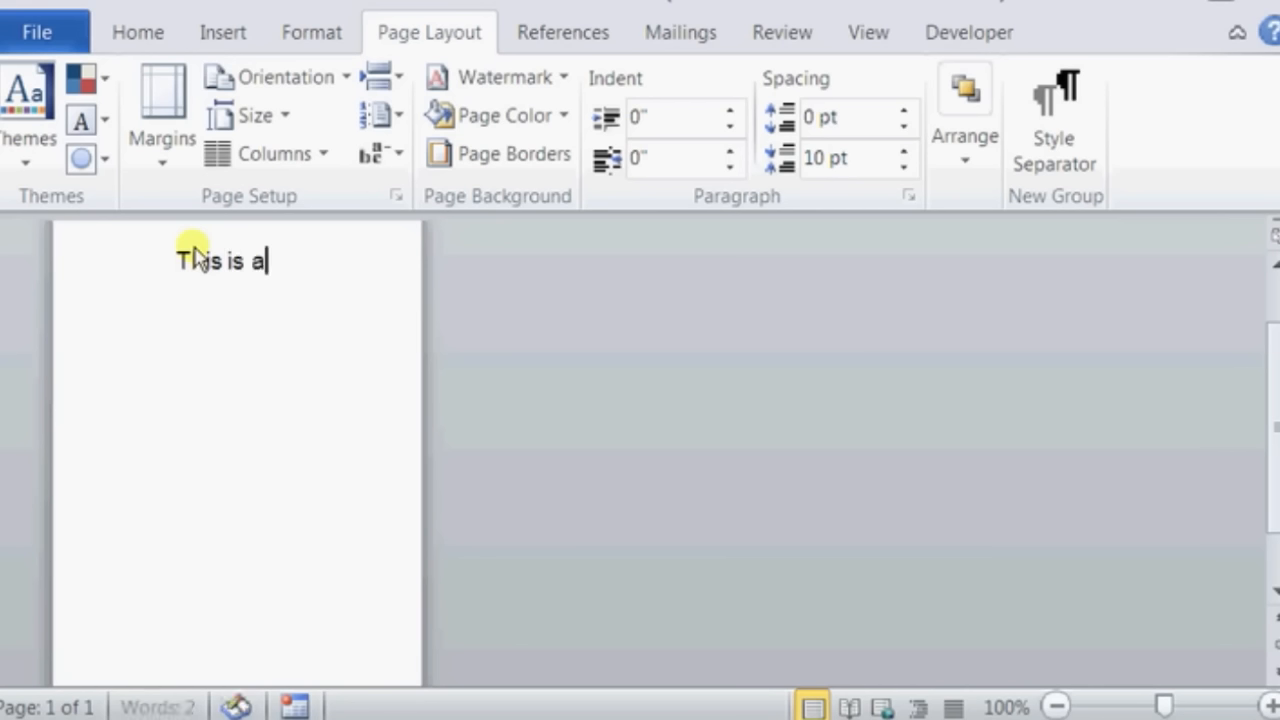
{"action": "type", "text": "3\"x%"}
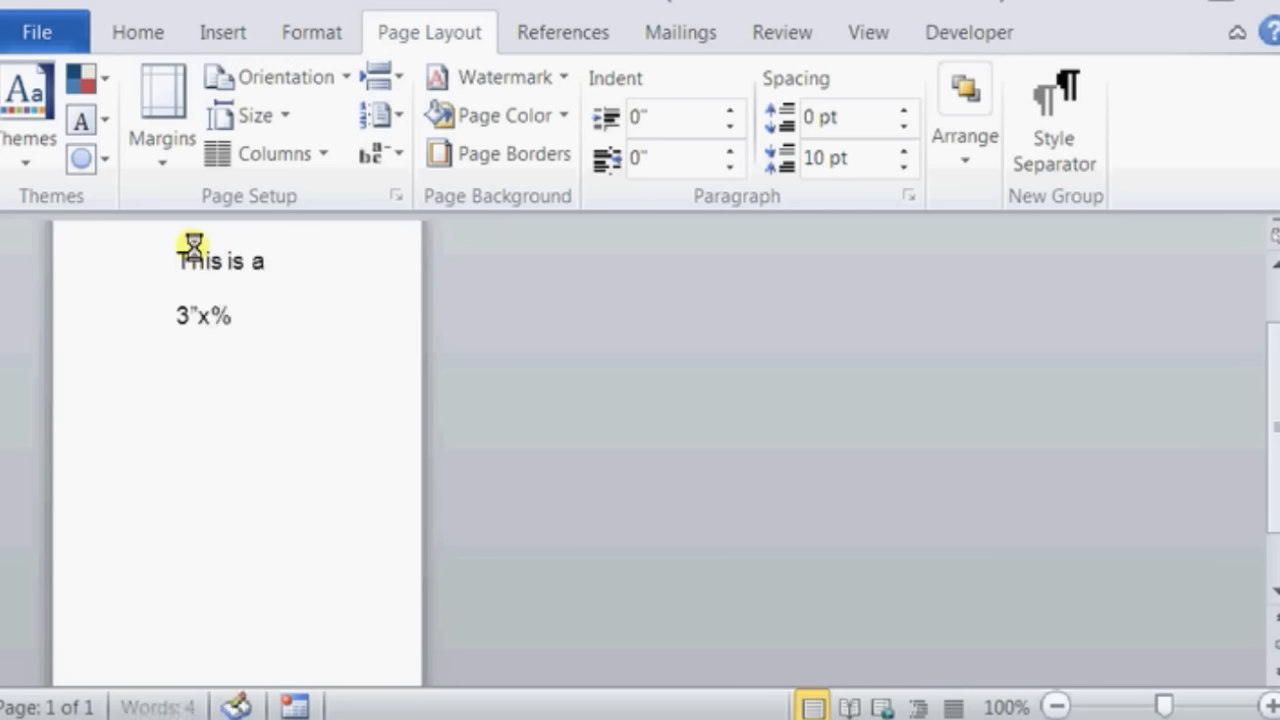
{"action": "key", "text": "Backspace"}
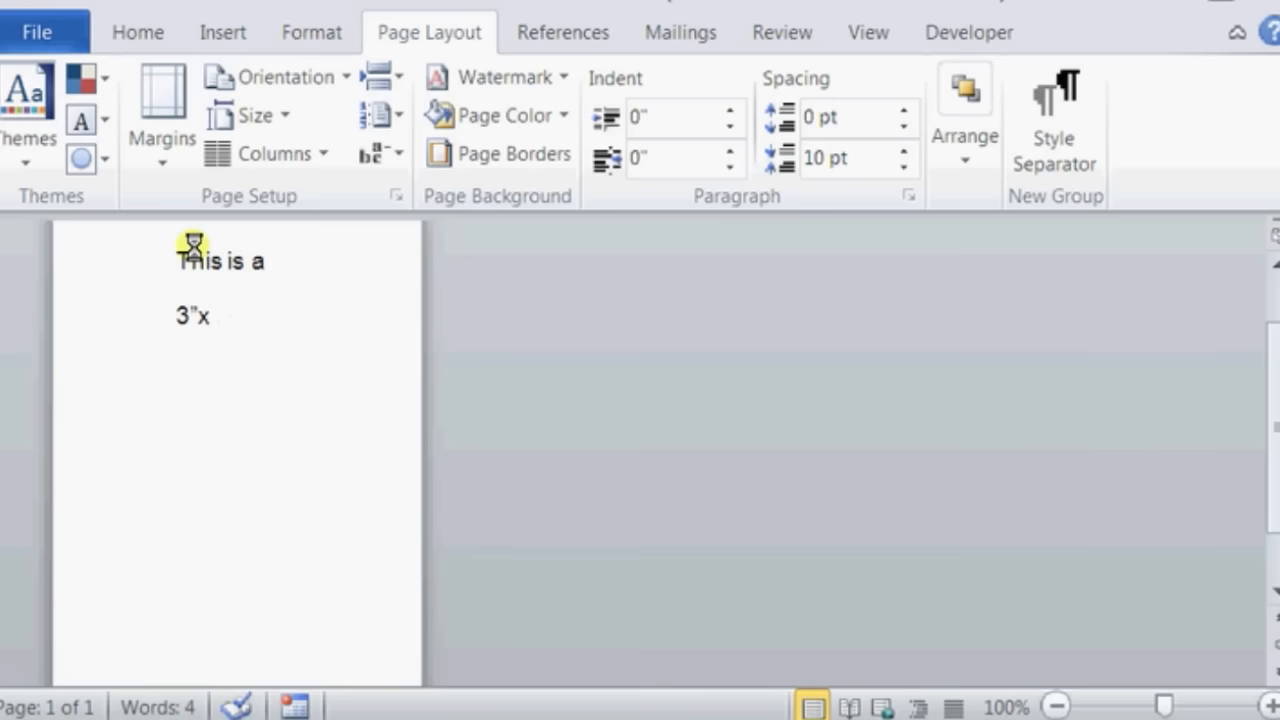
{"action": "type", "text": "5\""}
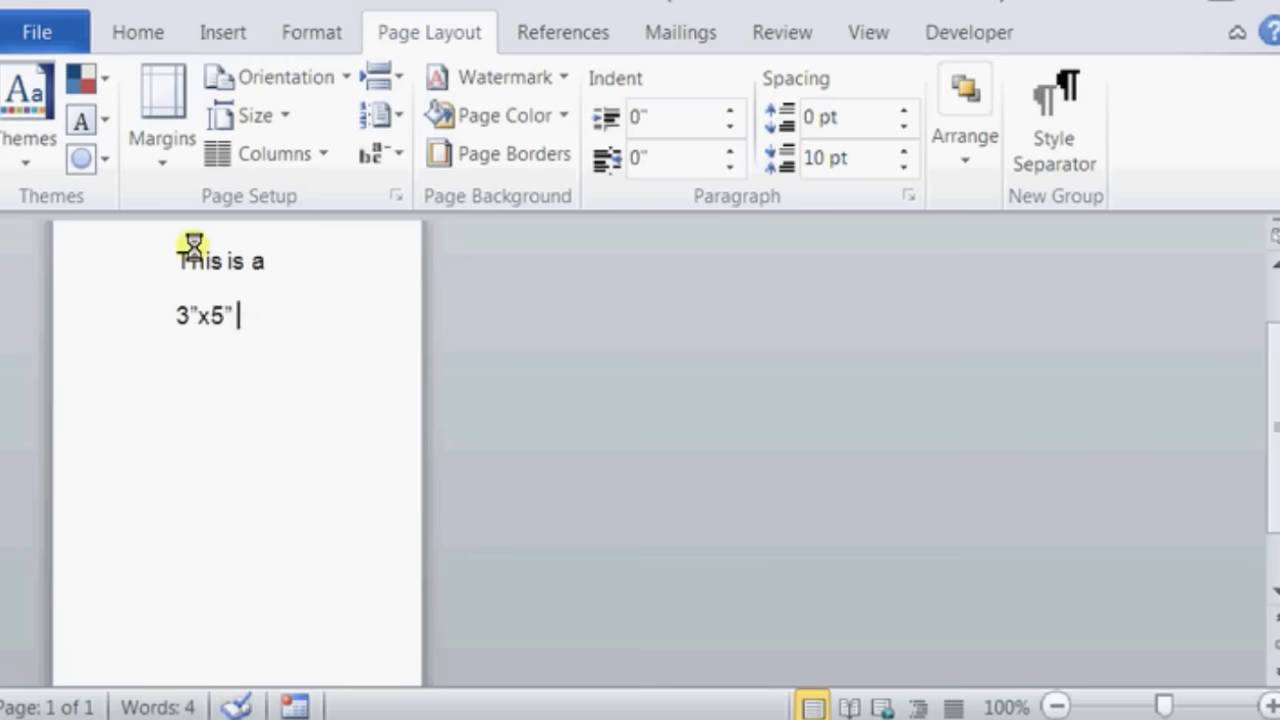
{"action": "type", "text": "CARD"}
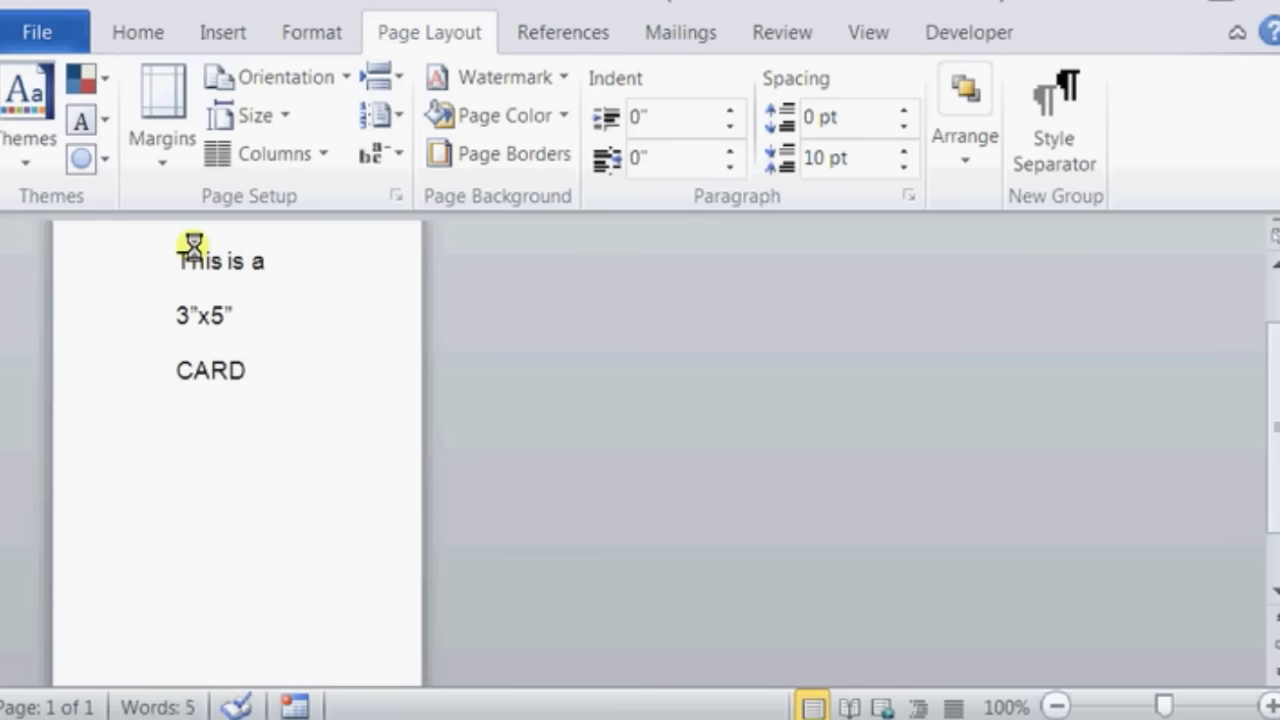